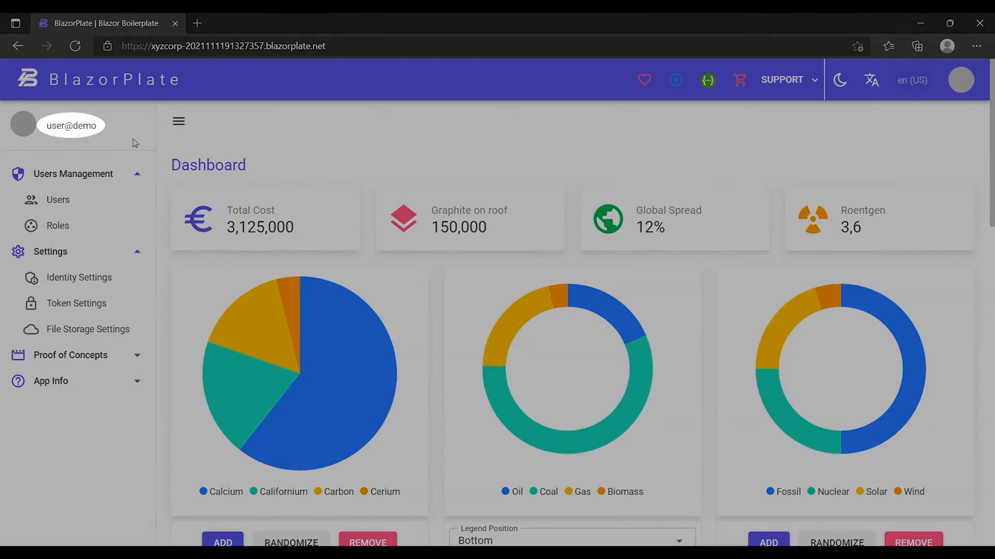
key(ctrl+plus)
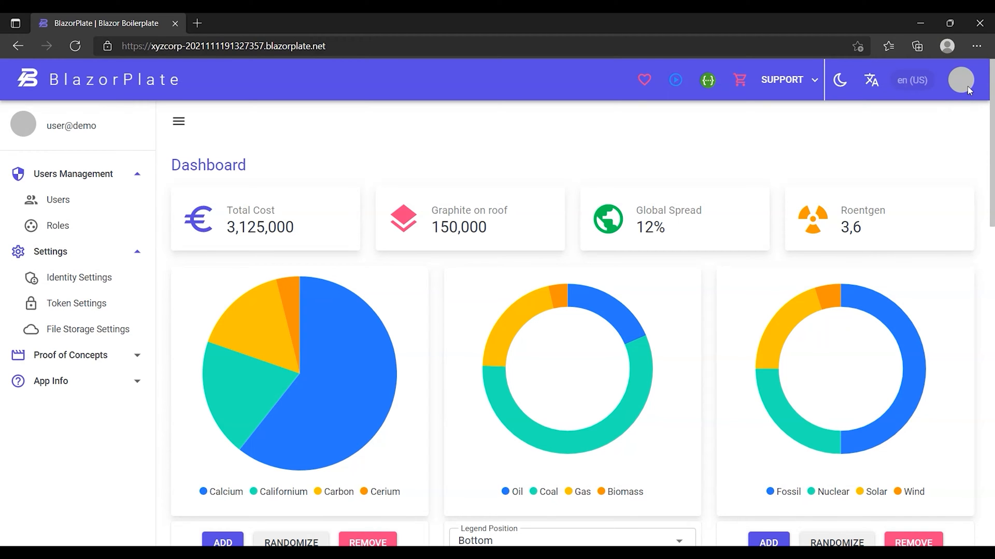
click(960, 80)
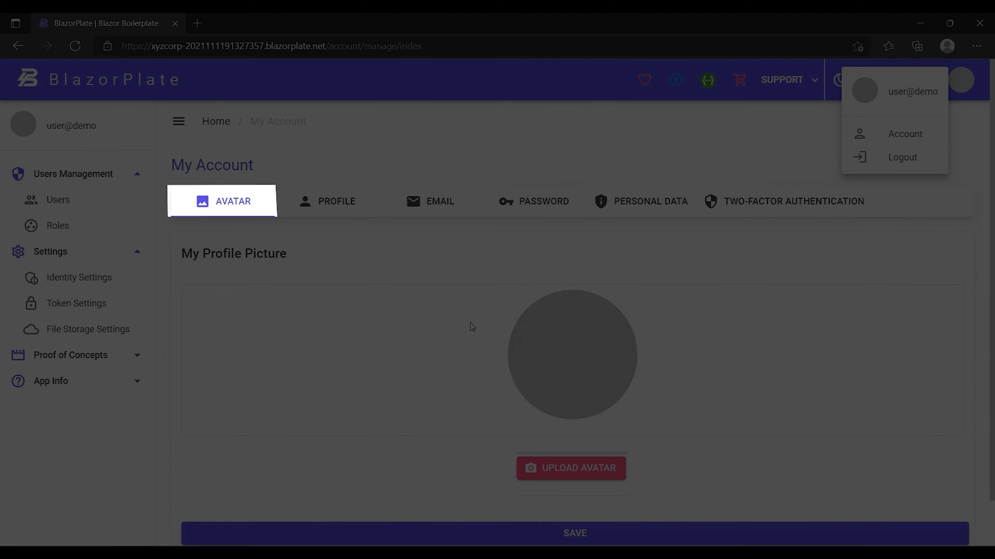
click(570, 468)
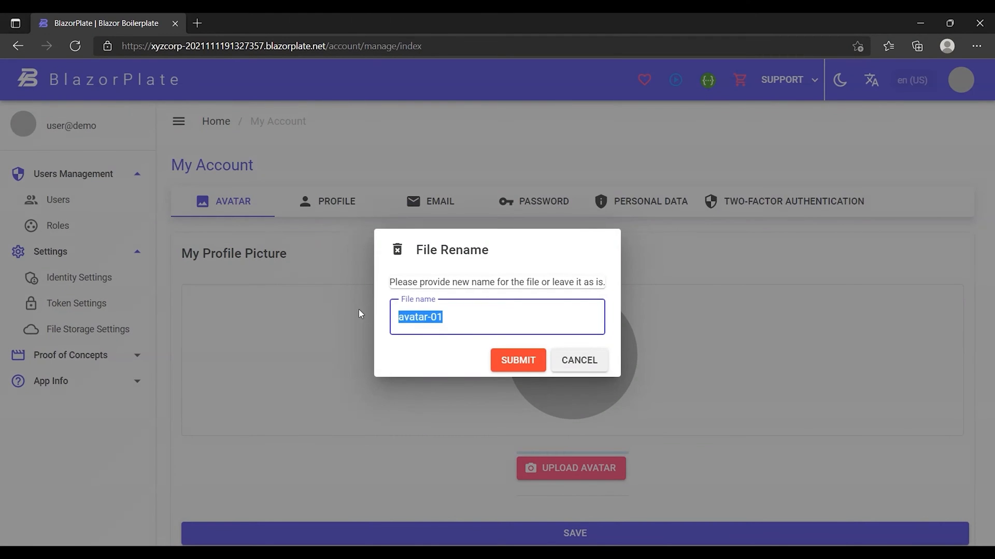
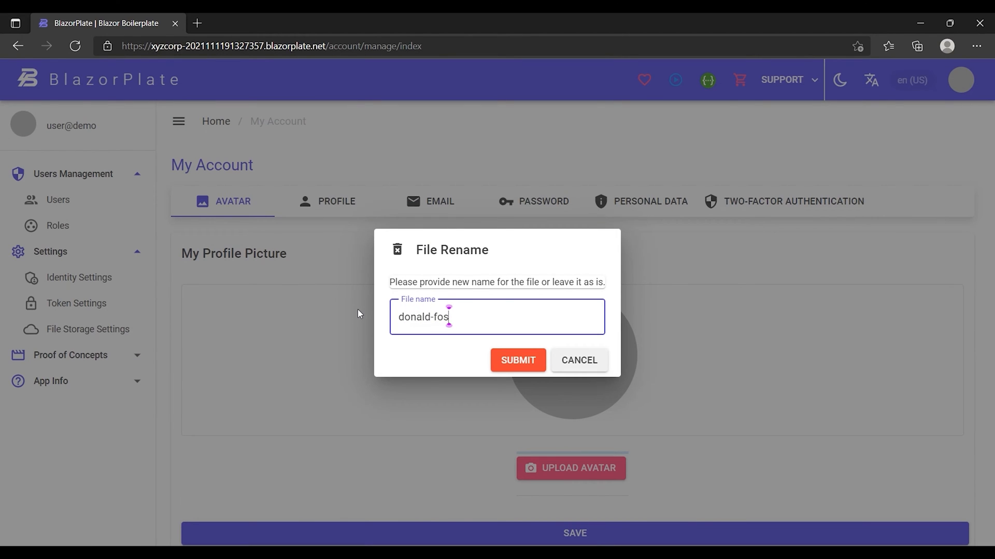
click(517, 360)
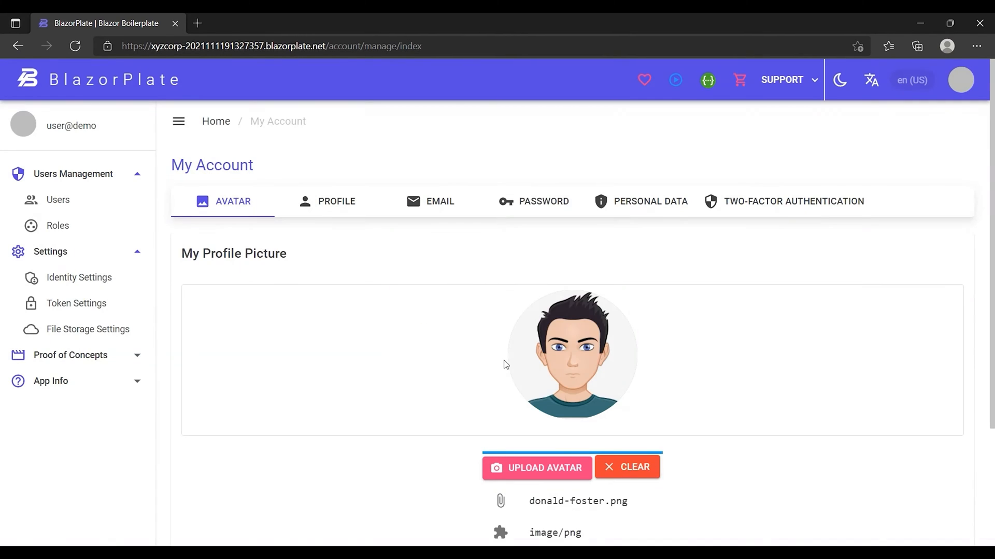
Save the uploaded avatar and confirm the user update.
click(573, 483)
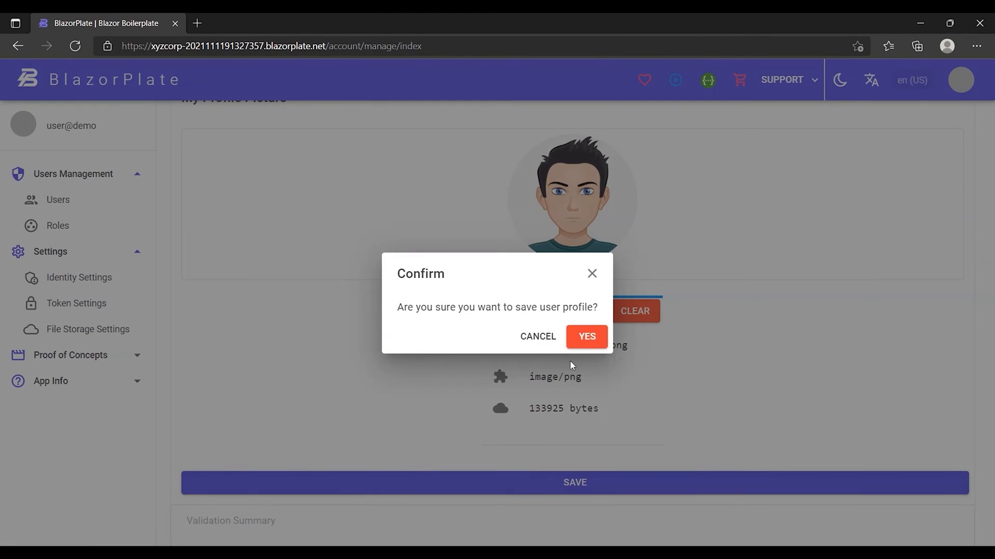
click(585, 336)
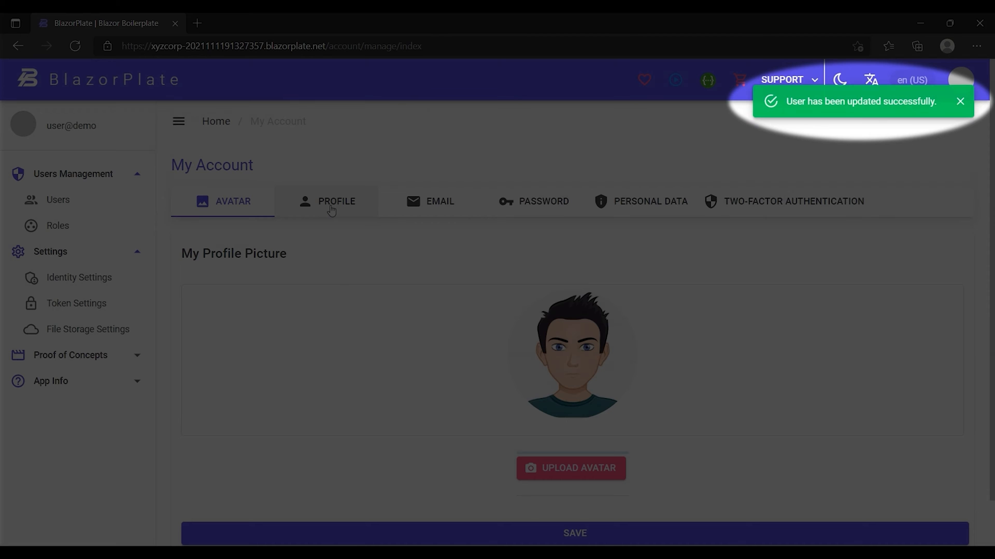
click(336, 200)
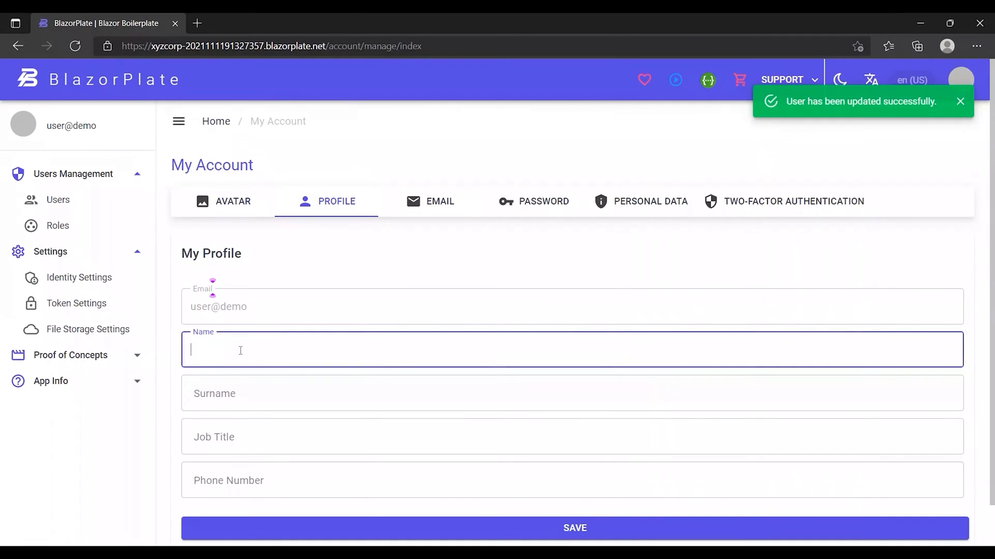
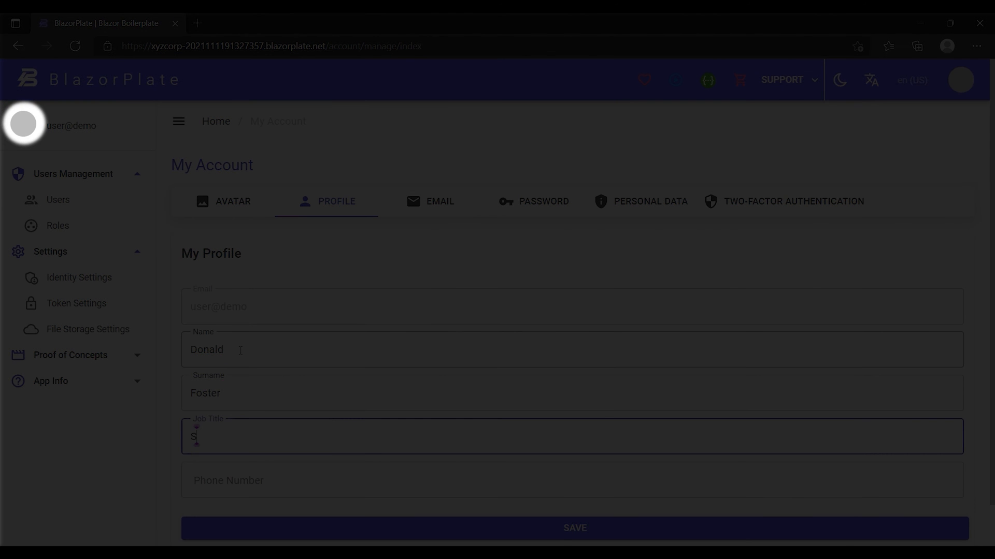
text(oftware)
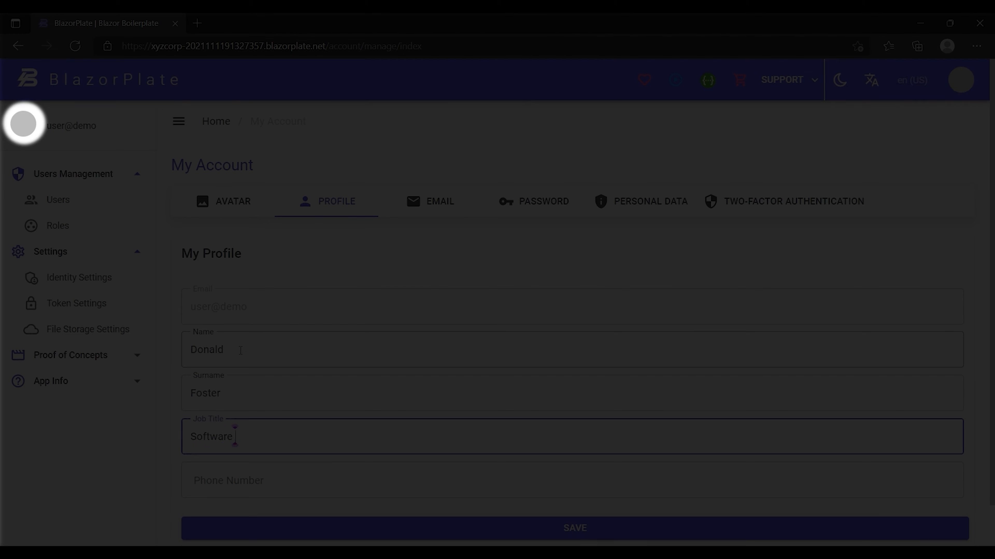
text(Developer)
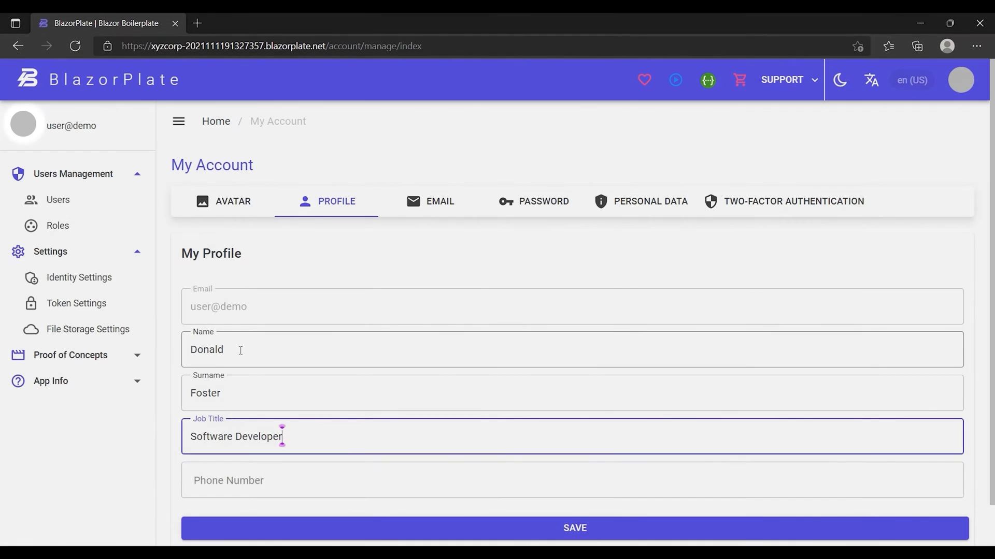
text(+1-202-555-0145)
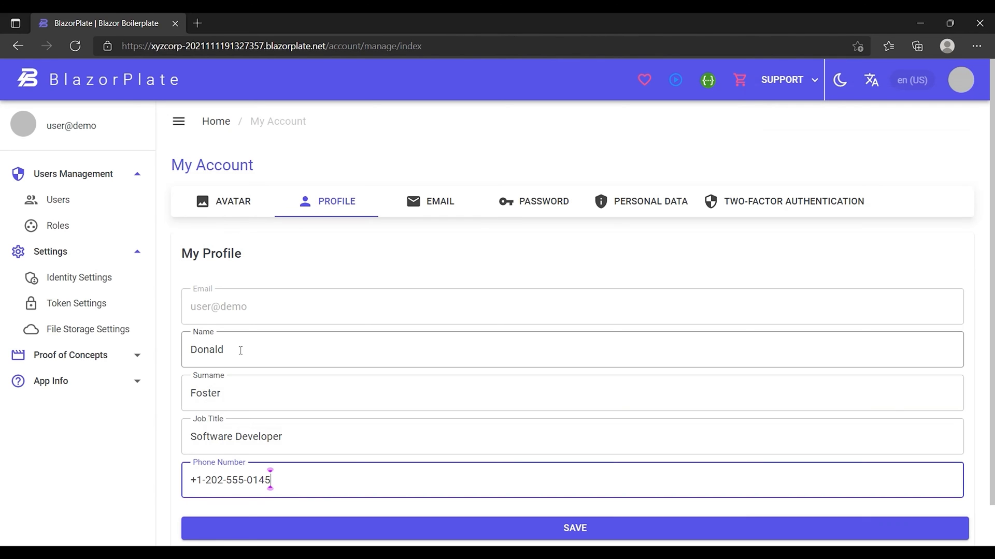
click(573, 527)
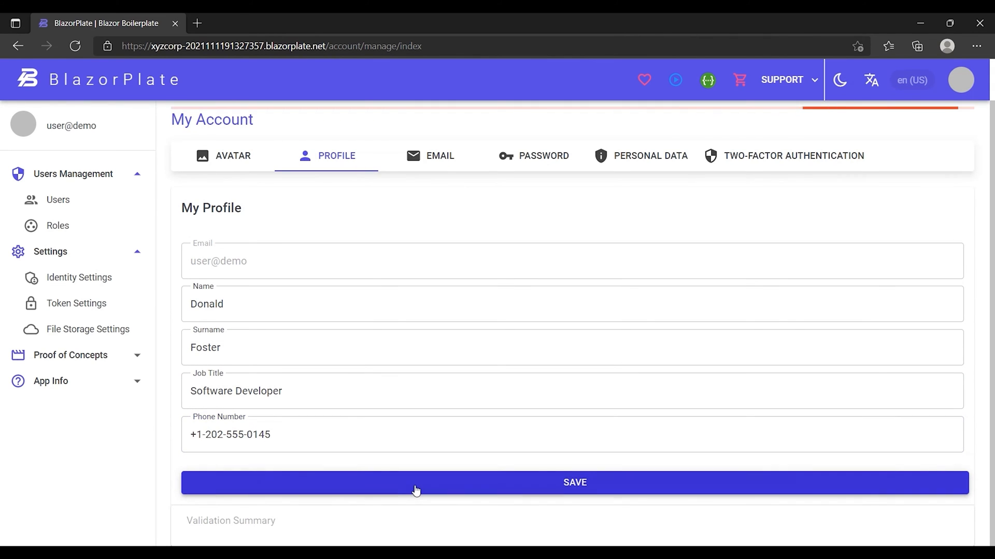
click(572, 482)
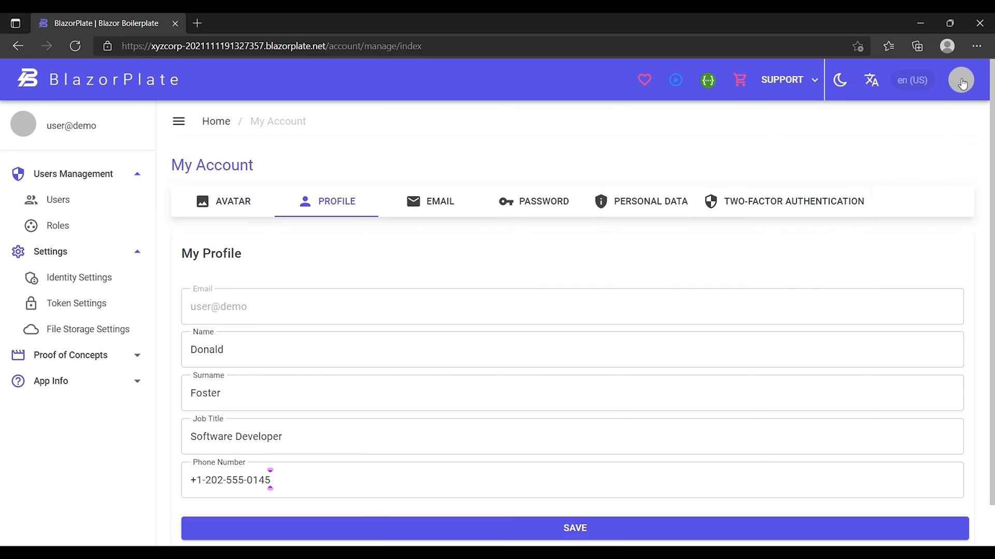
click(962, 79)
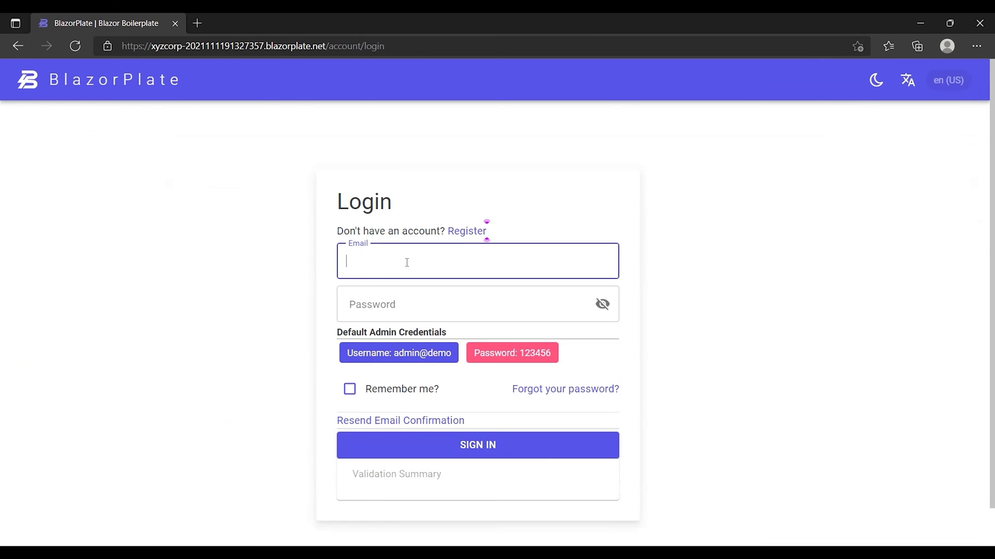
text(user)
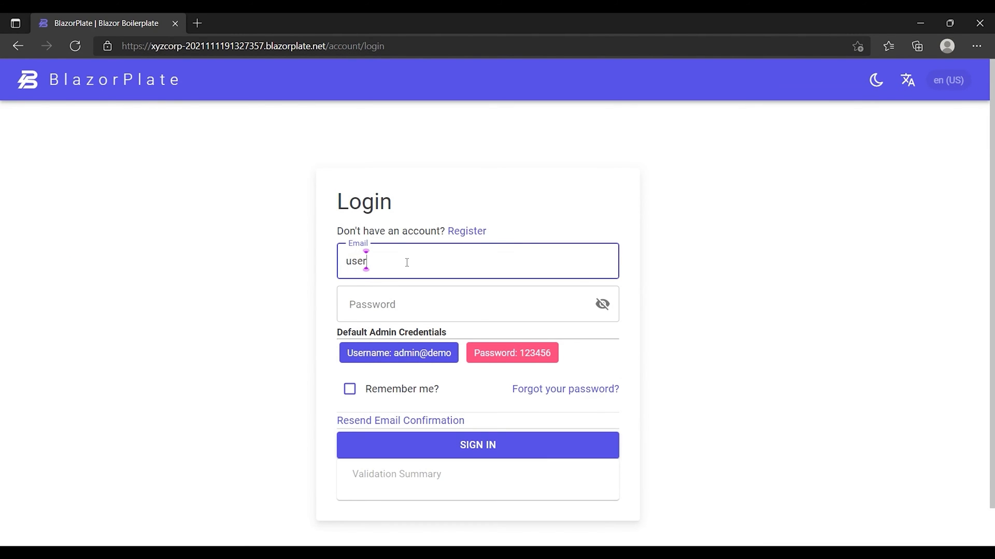
text(@demo)
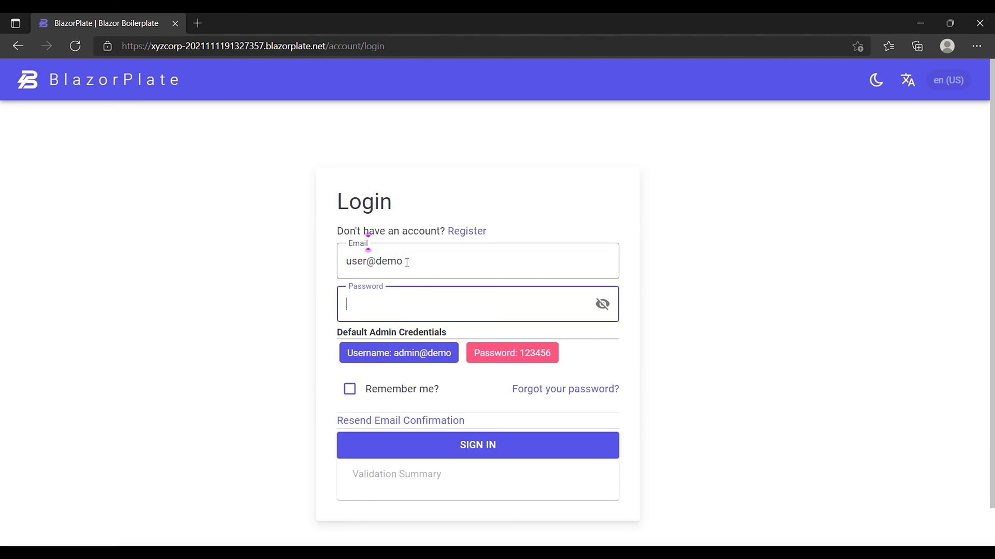
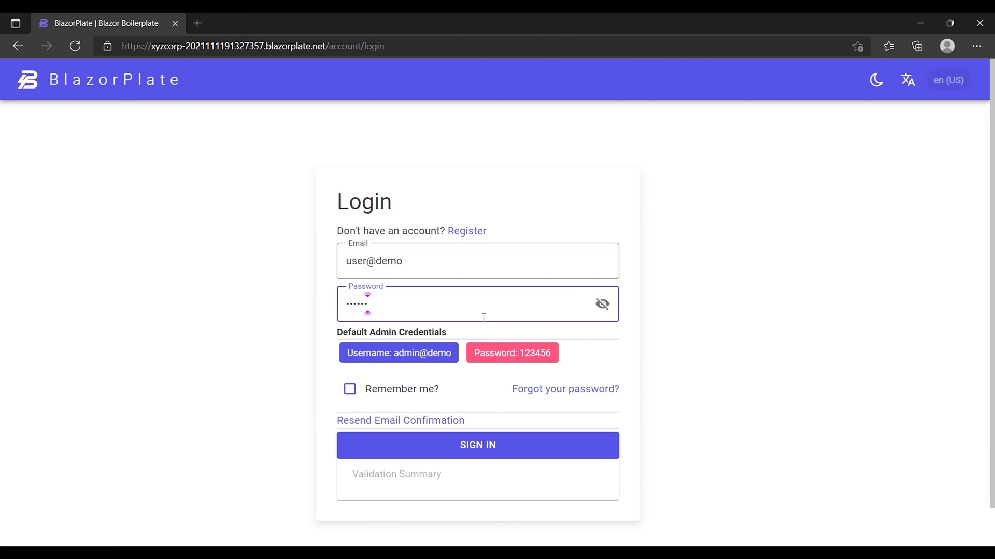
click(477, 444)
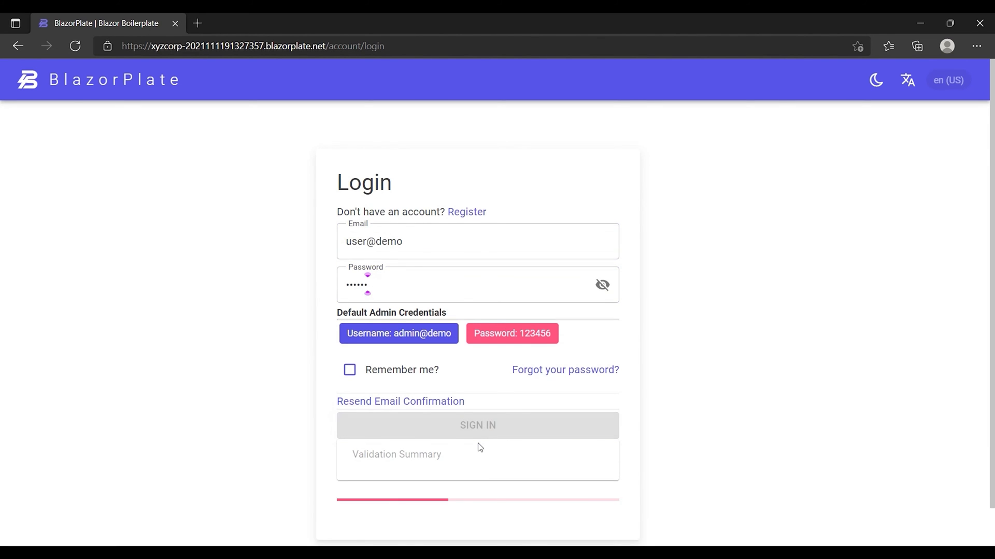
click(477, 425)
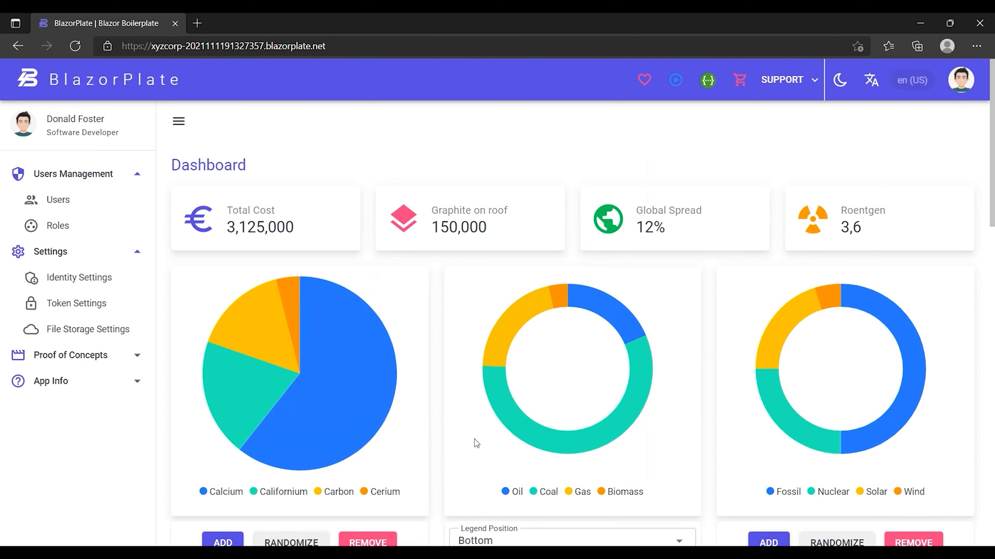